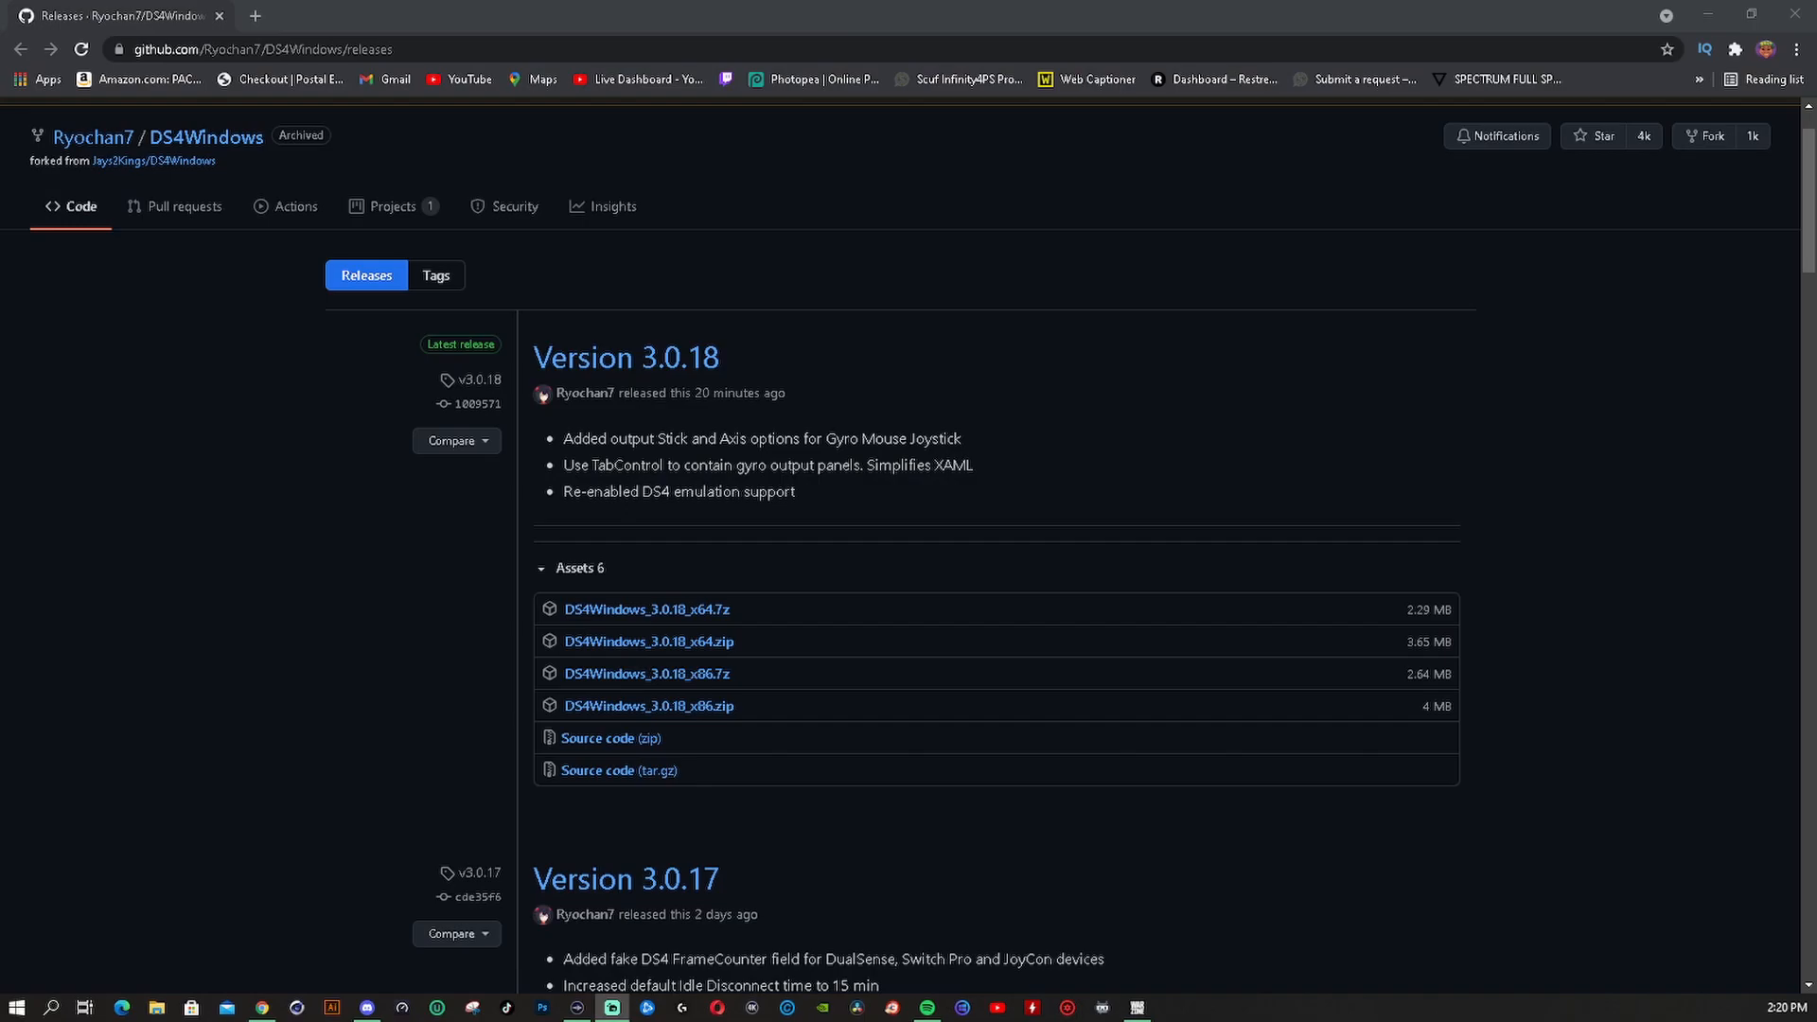
pyautogui.moveTo(422, 519)
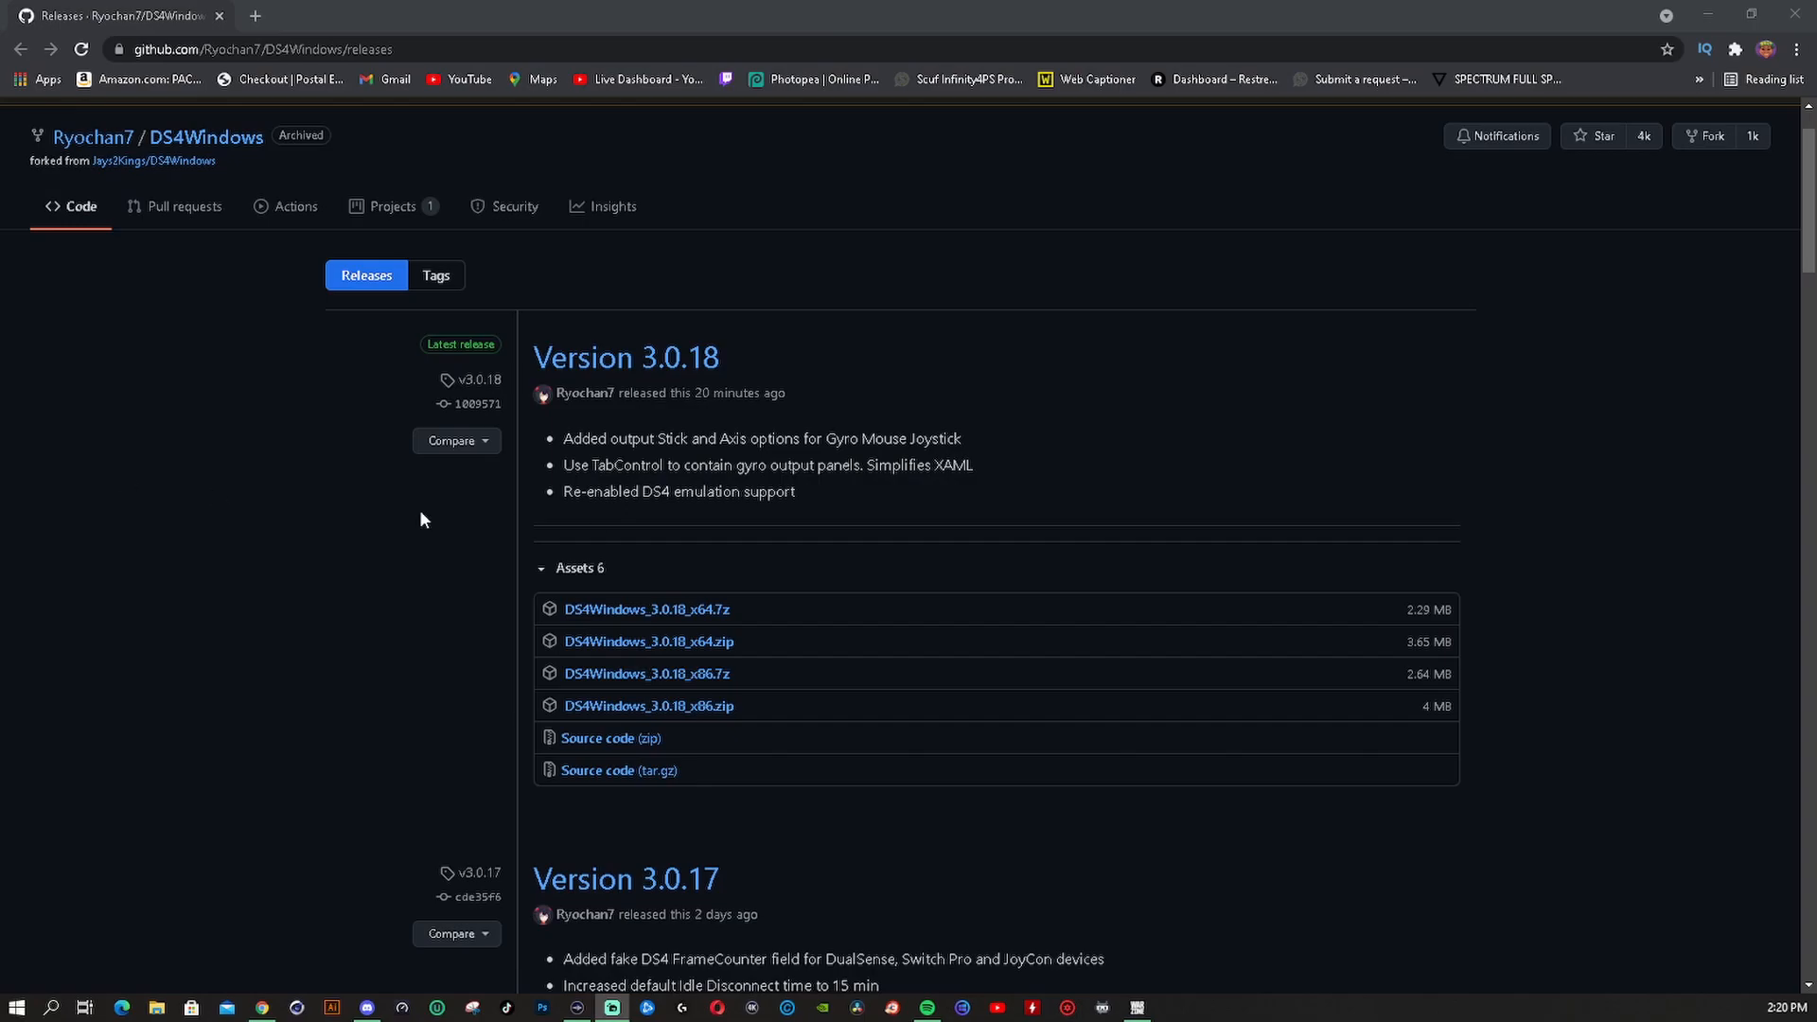
pyautogui.press('ctrl+plus')
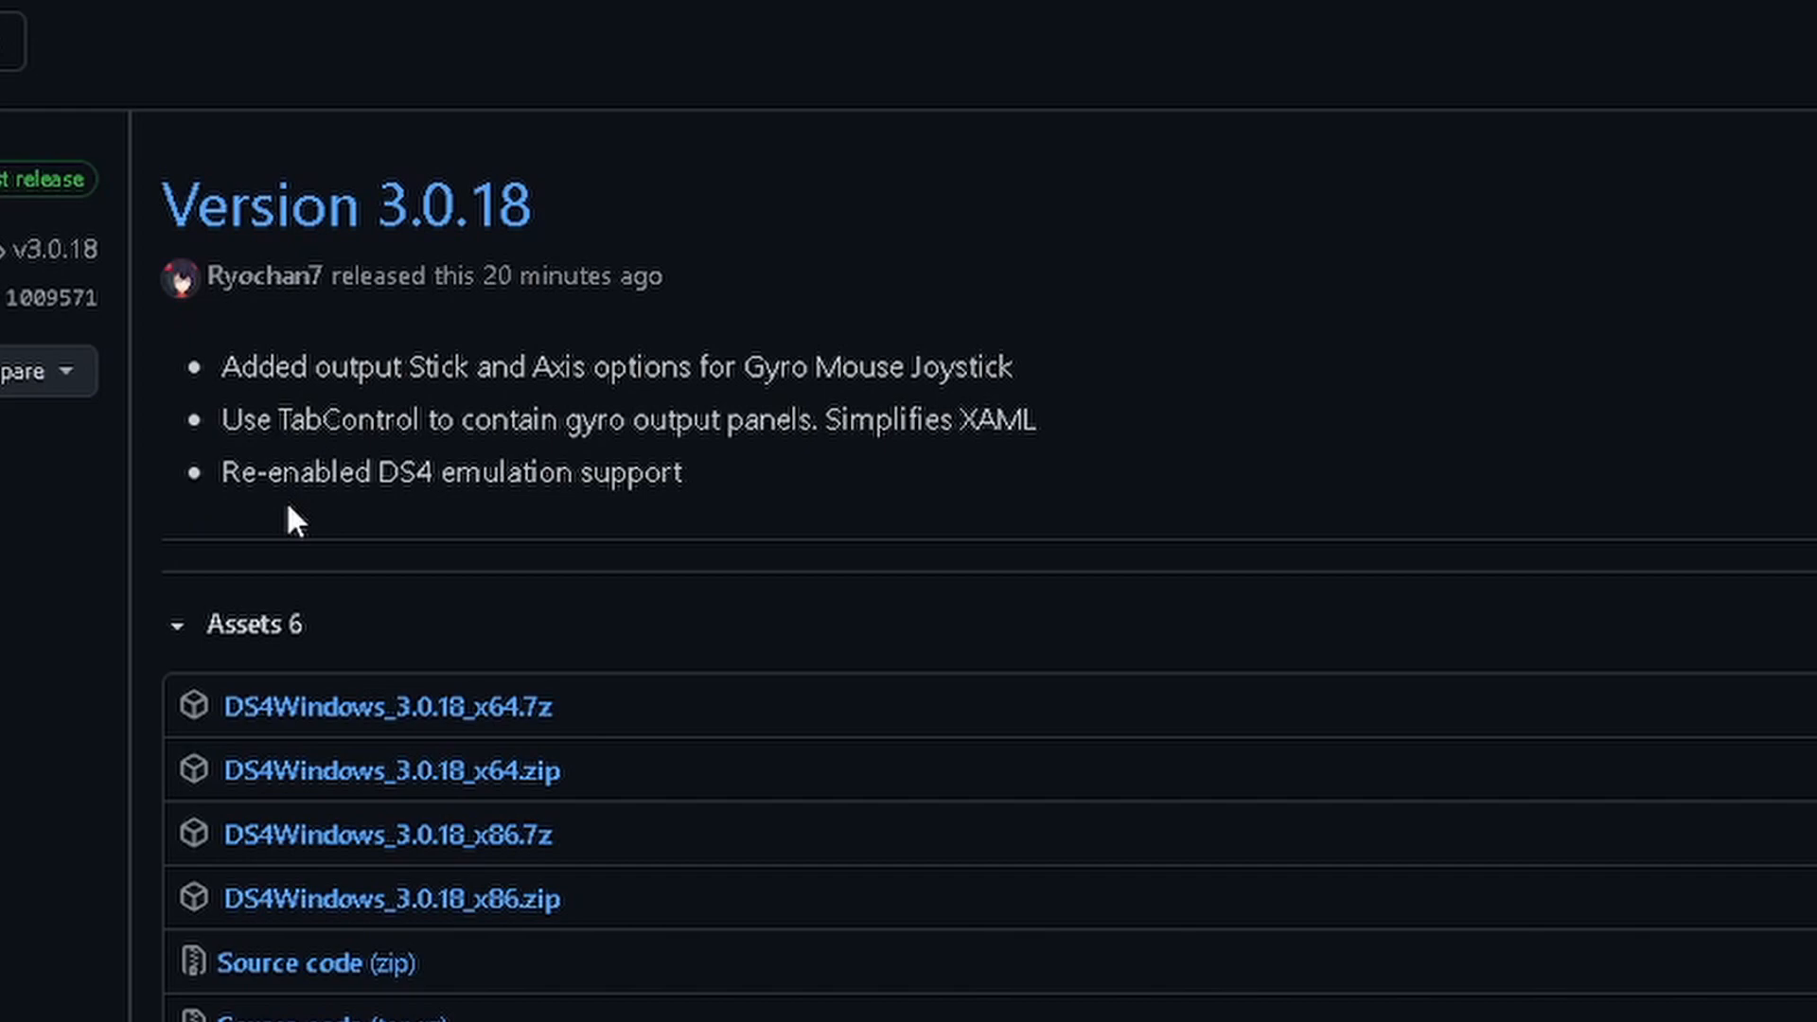
pyautogui.moveTo(337, 518)
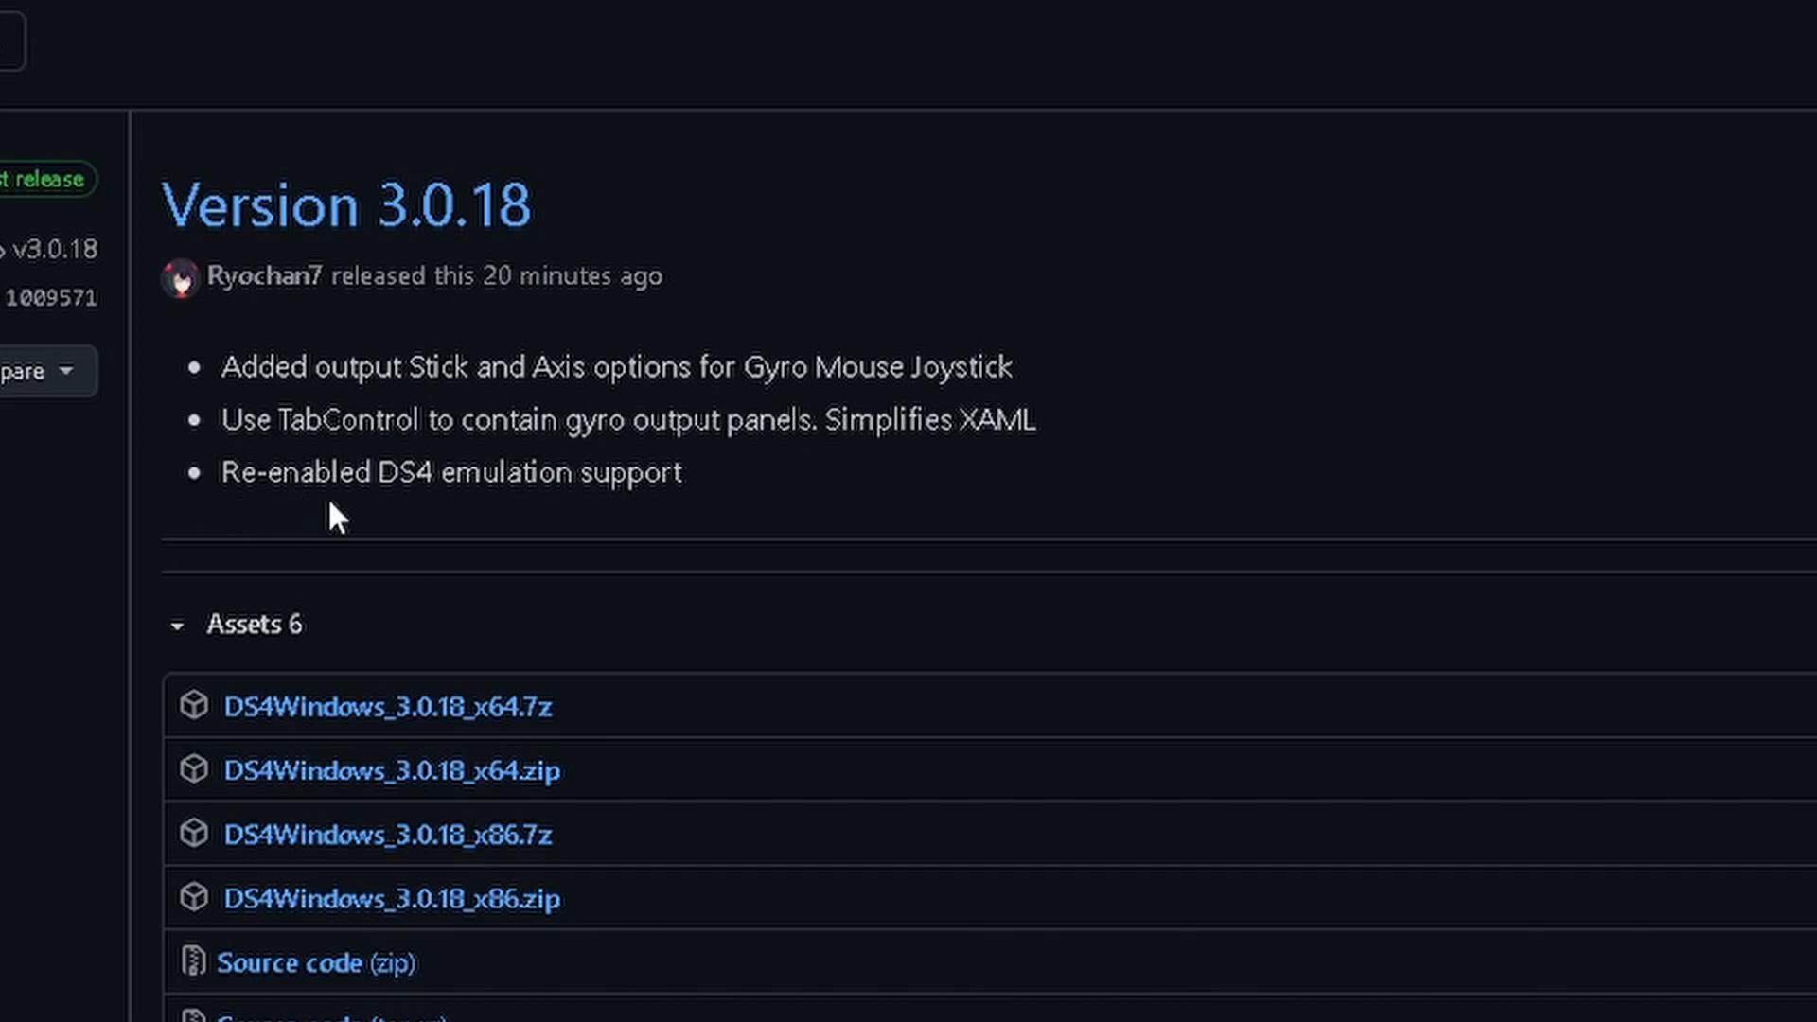
pyautogui.moveTo(562, 519)
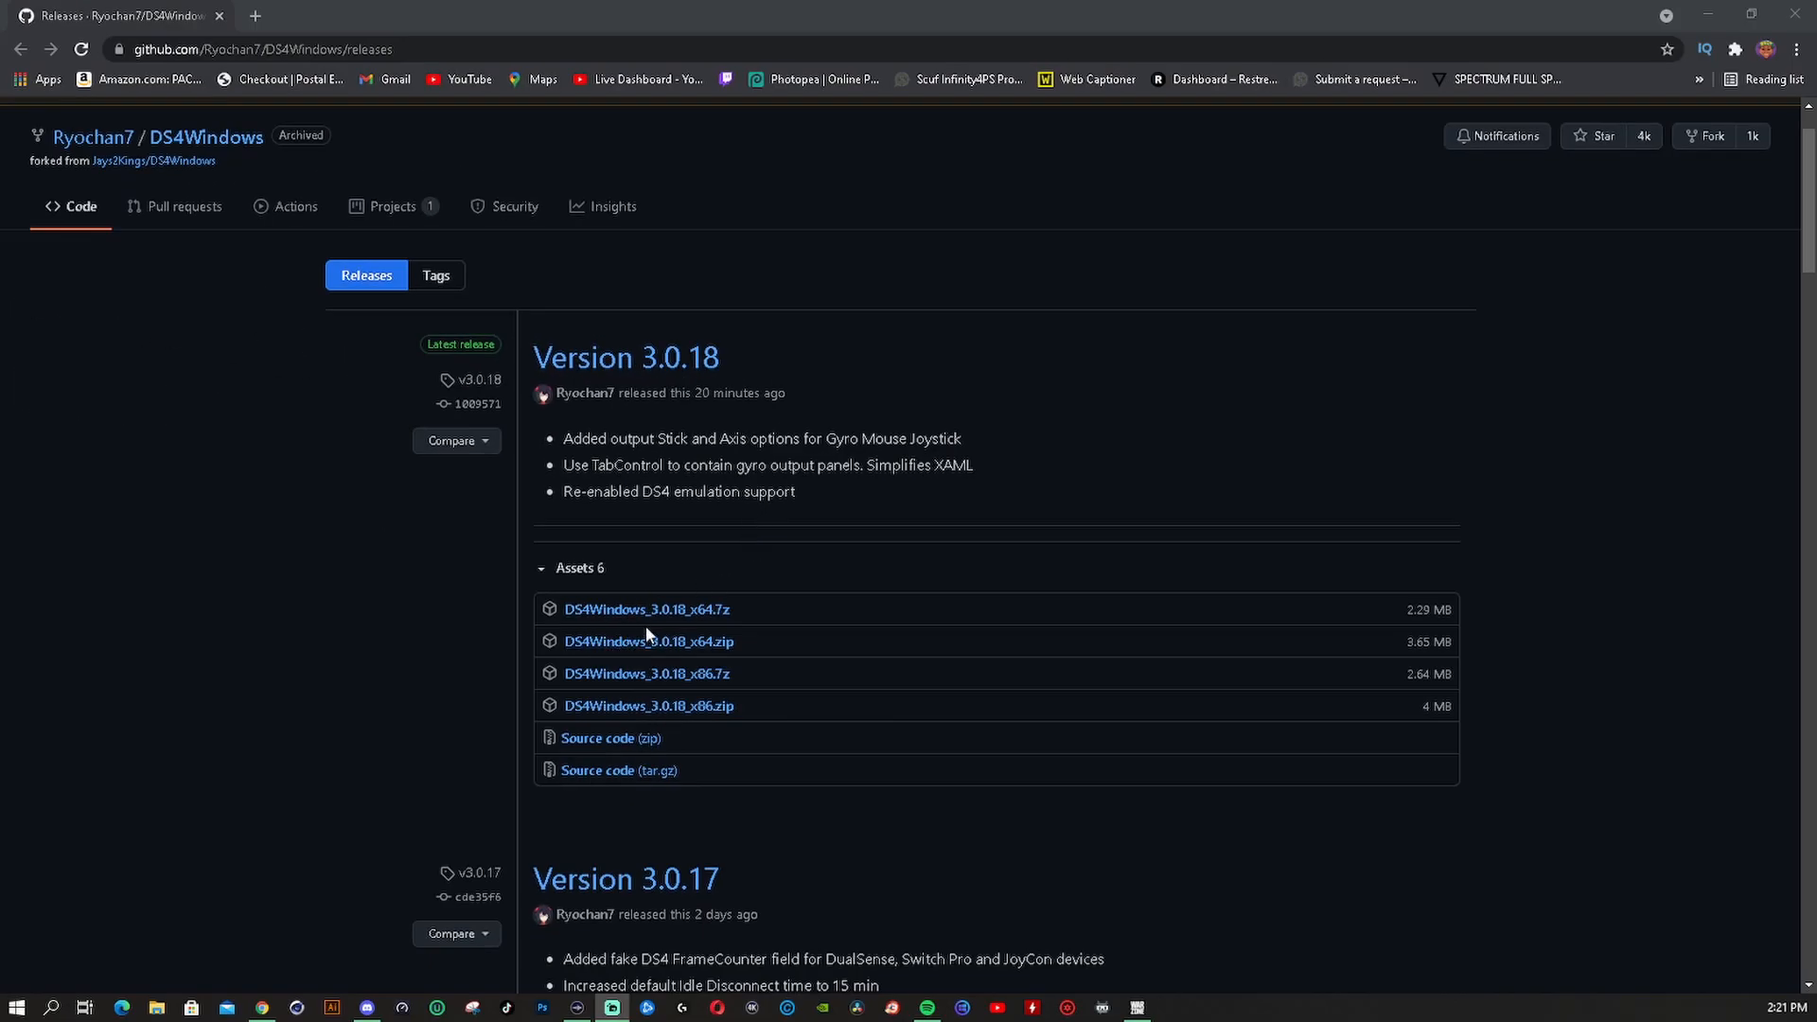
pyautogui.moveTo(648, 641)
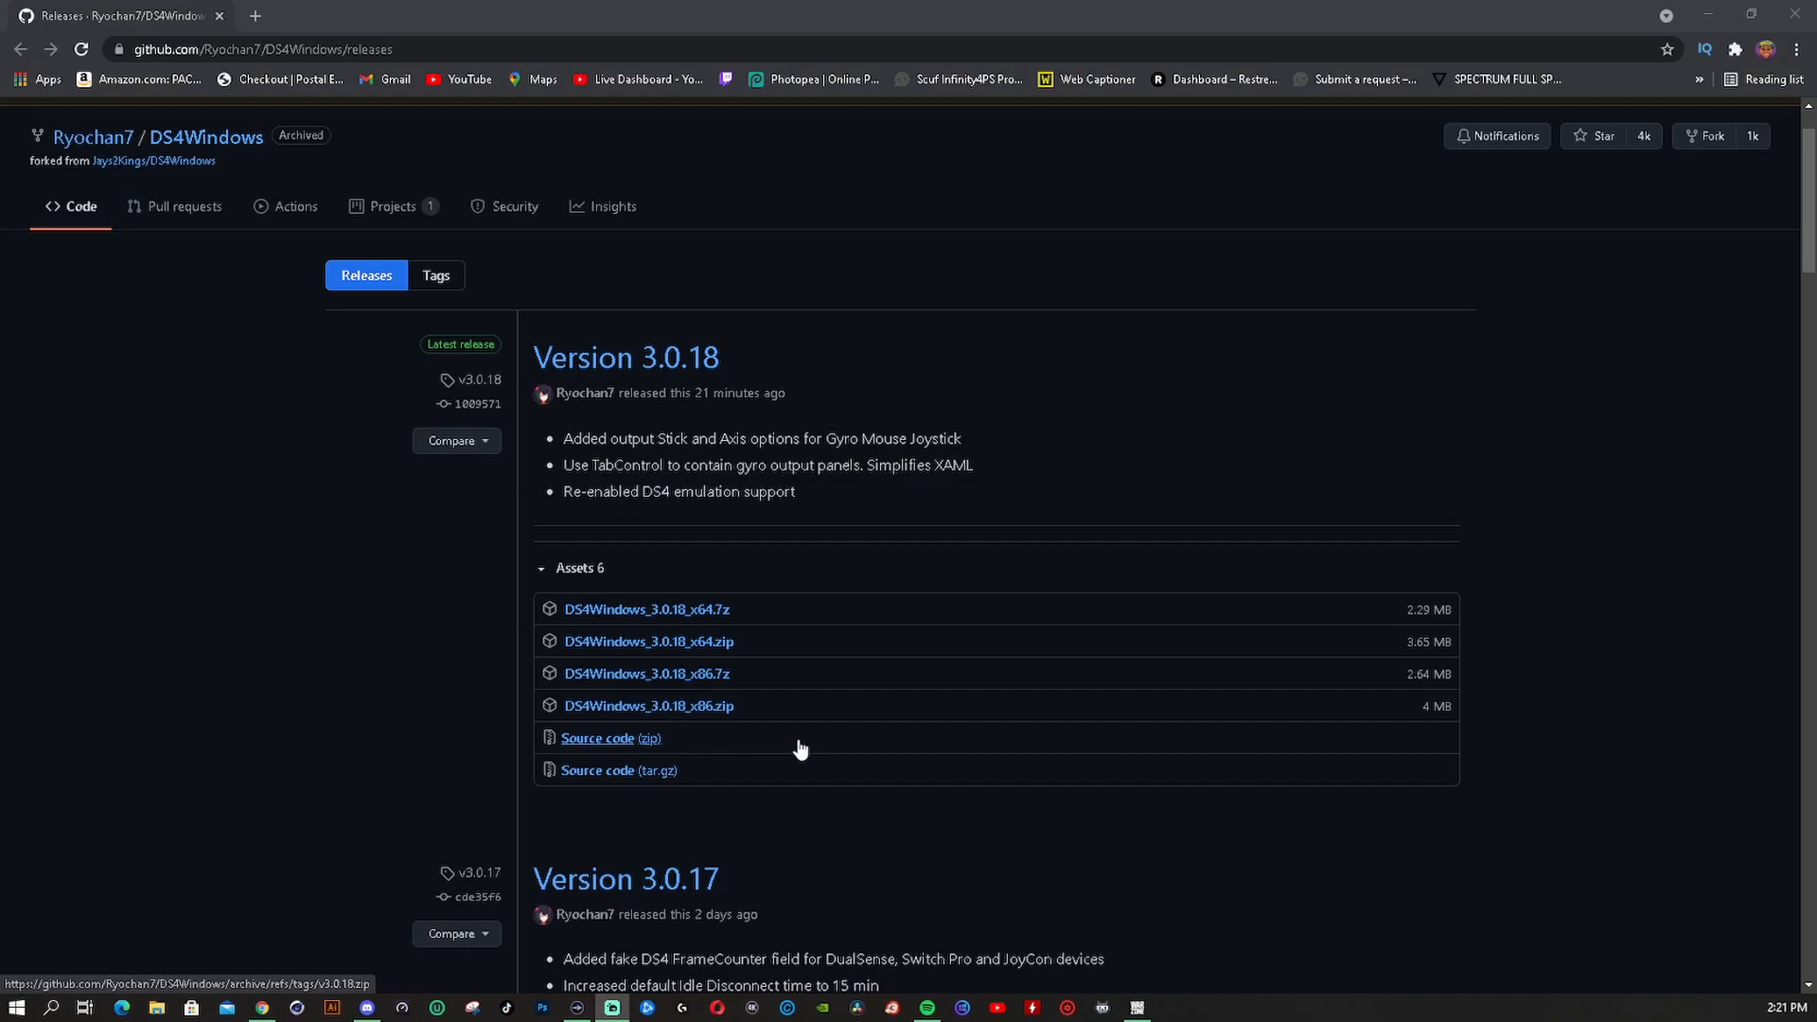
pyautogui.scroll(-3)
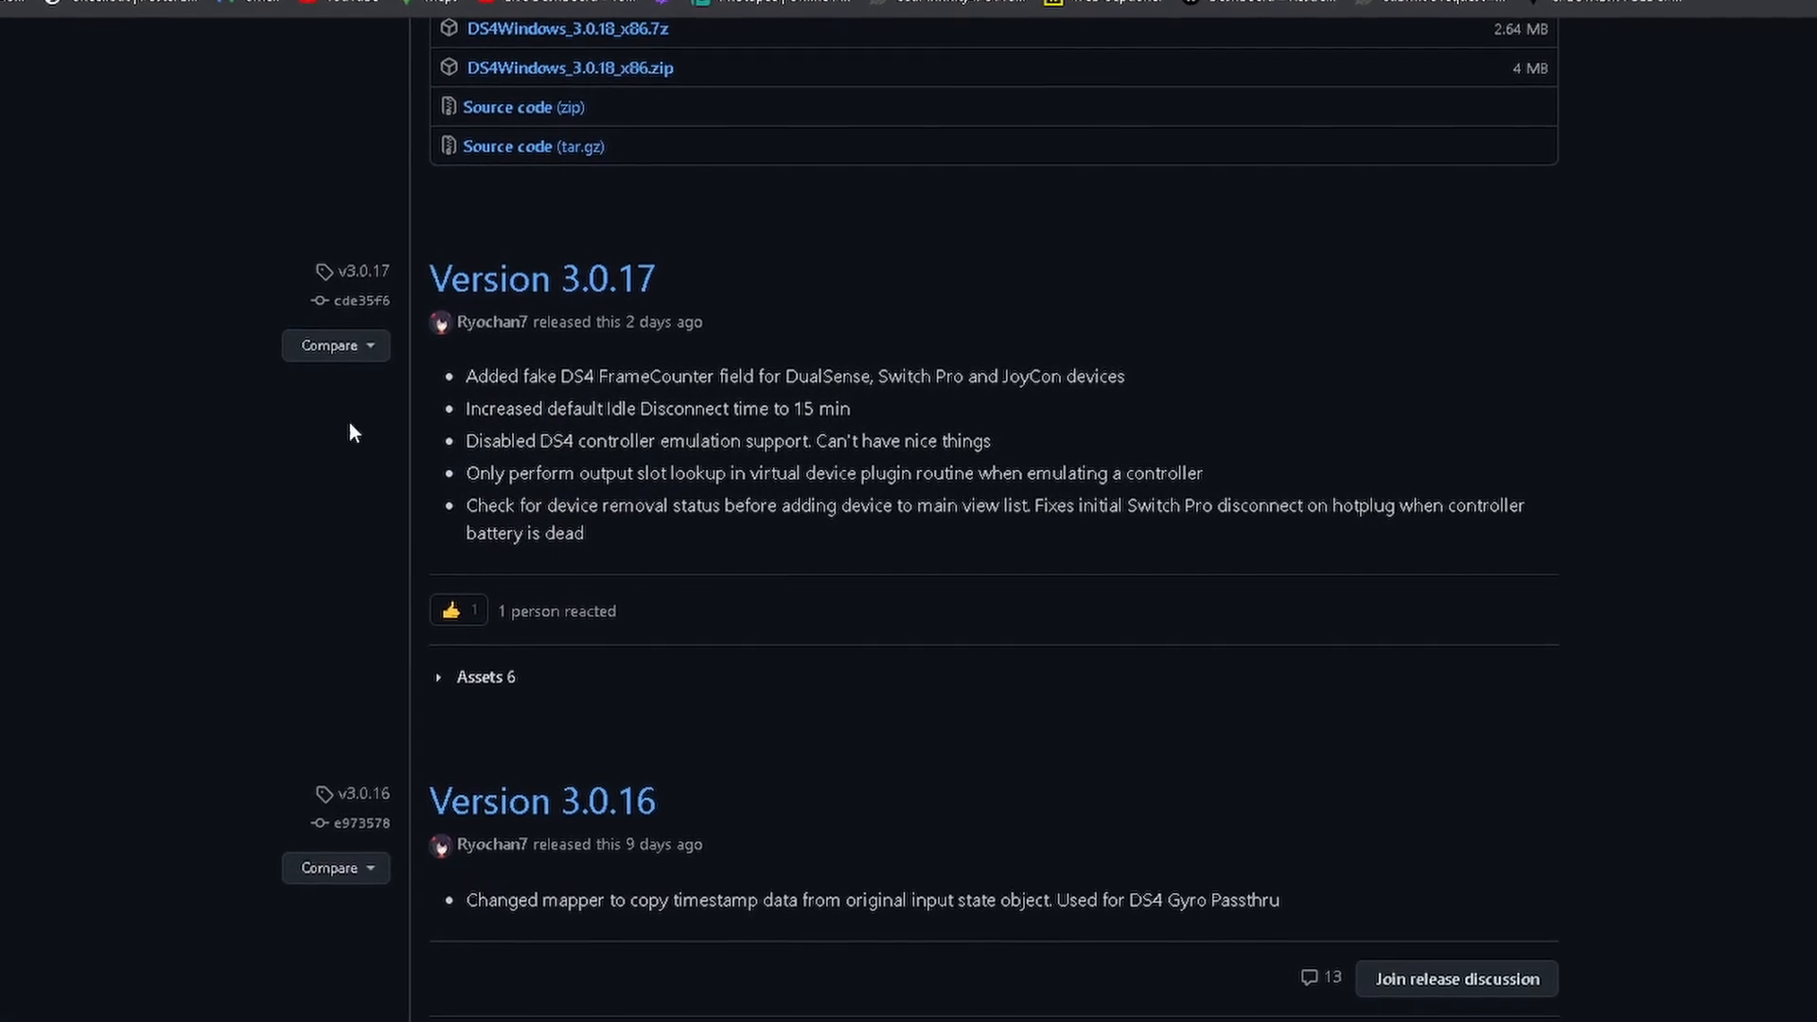
pyautogui.scroll(-3)
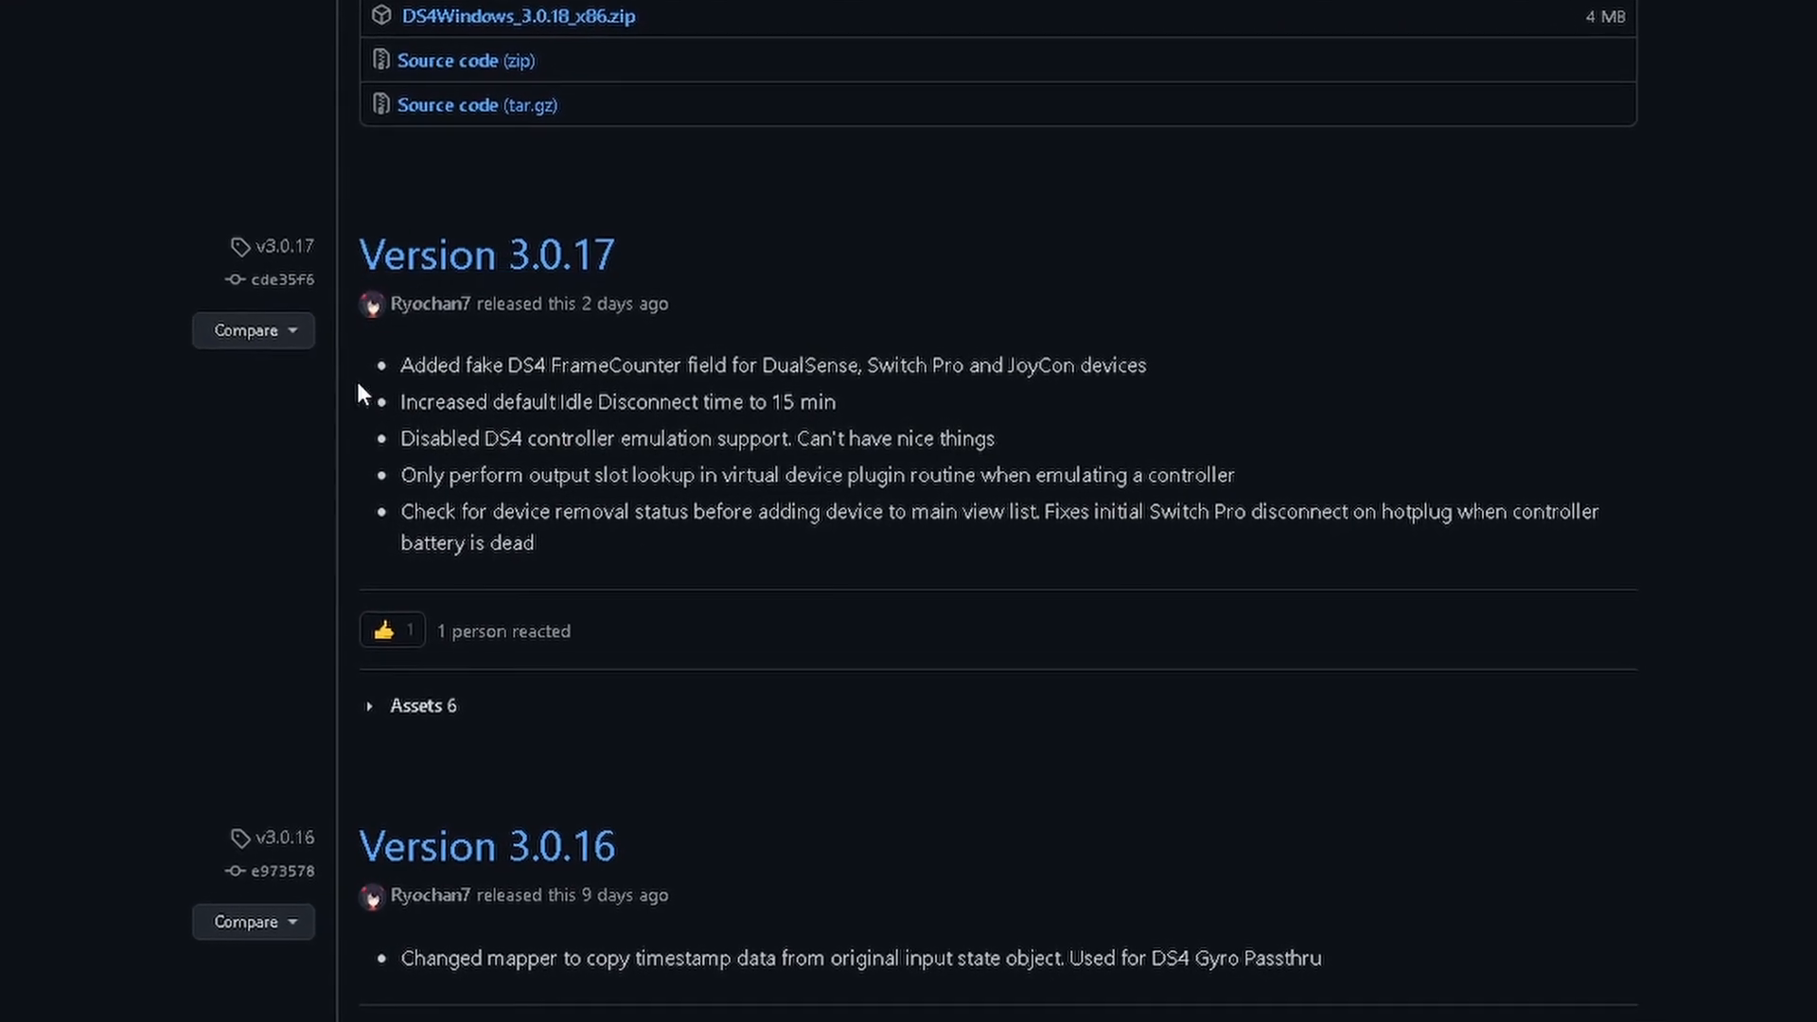
pyautogui.scroll(-3)
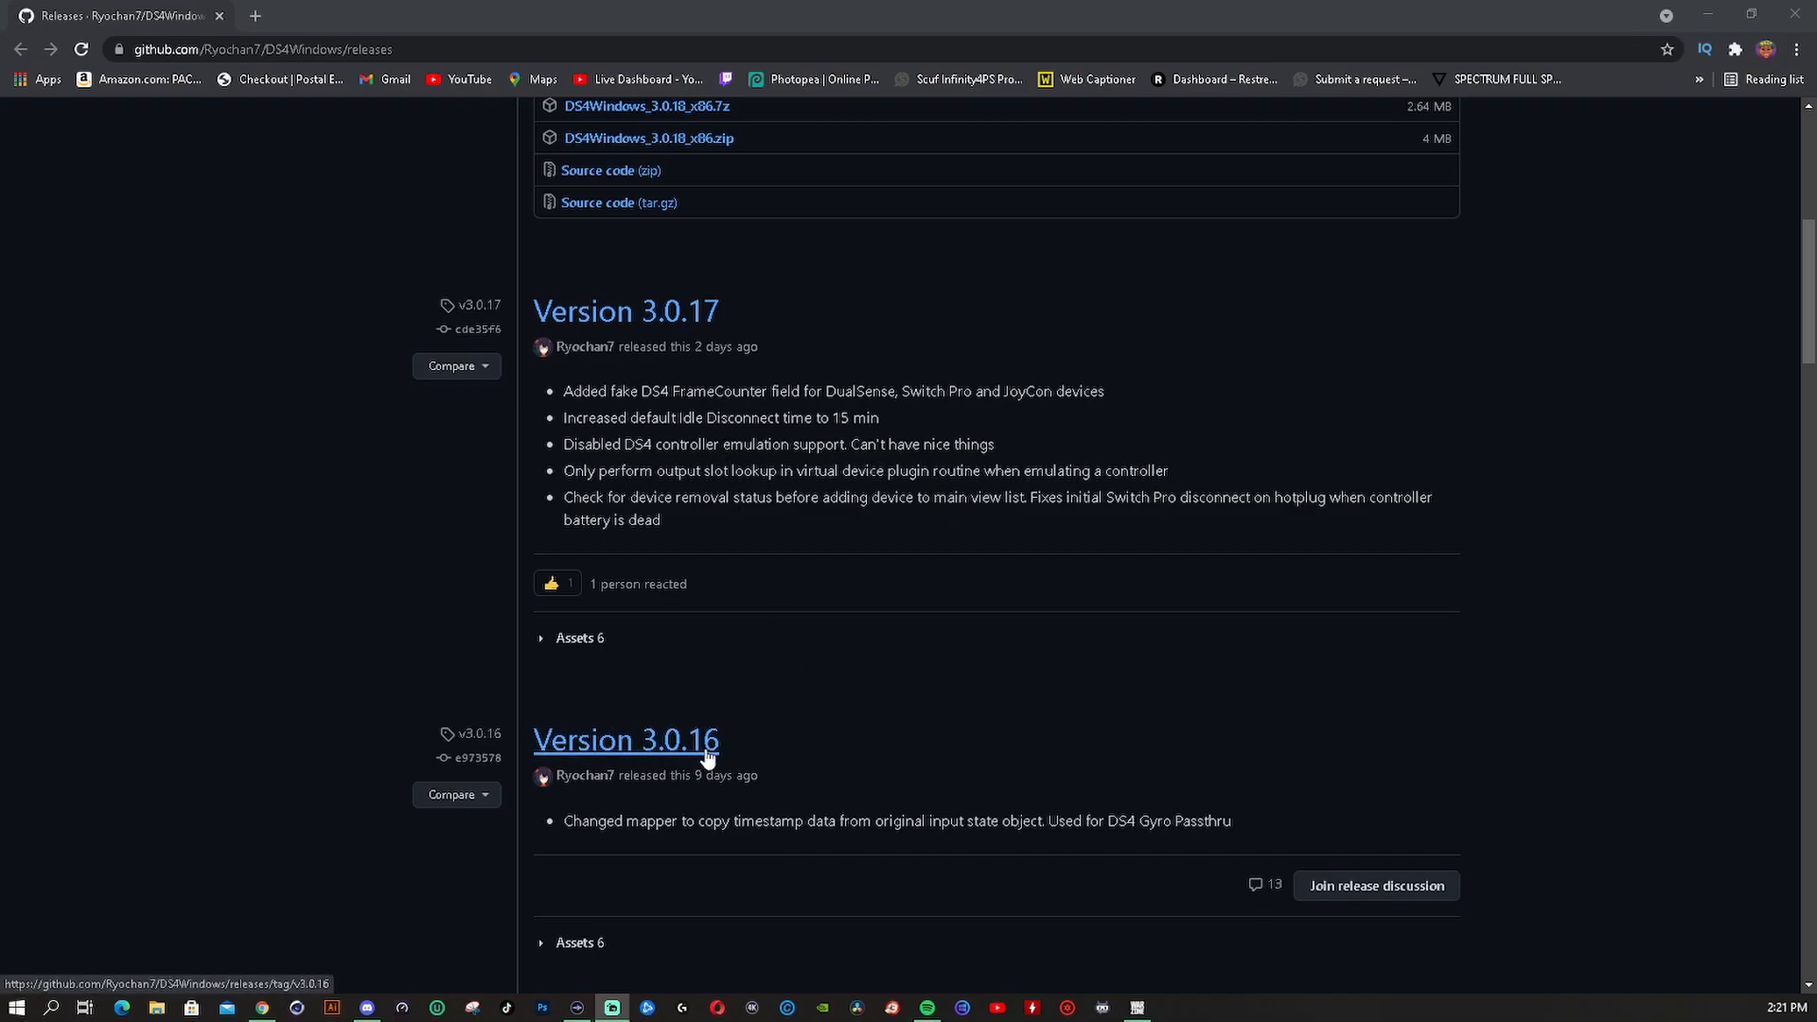
pyautogui.scroll(3)
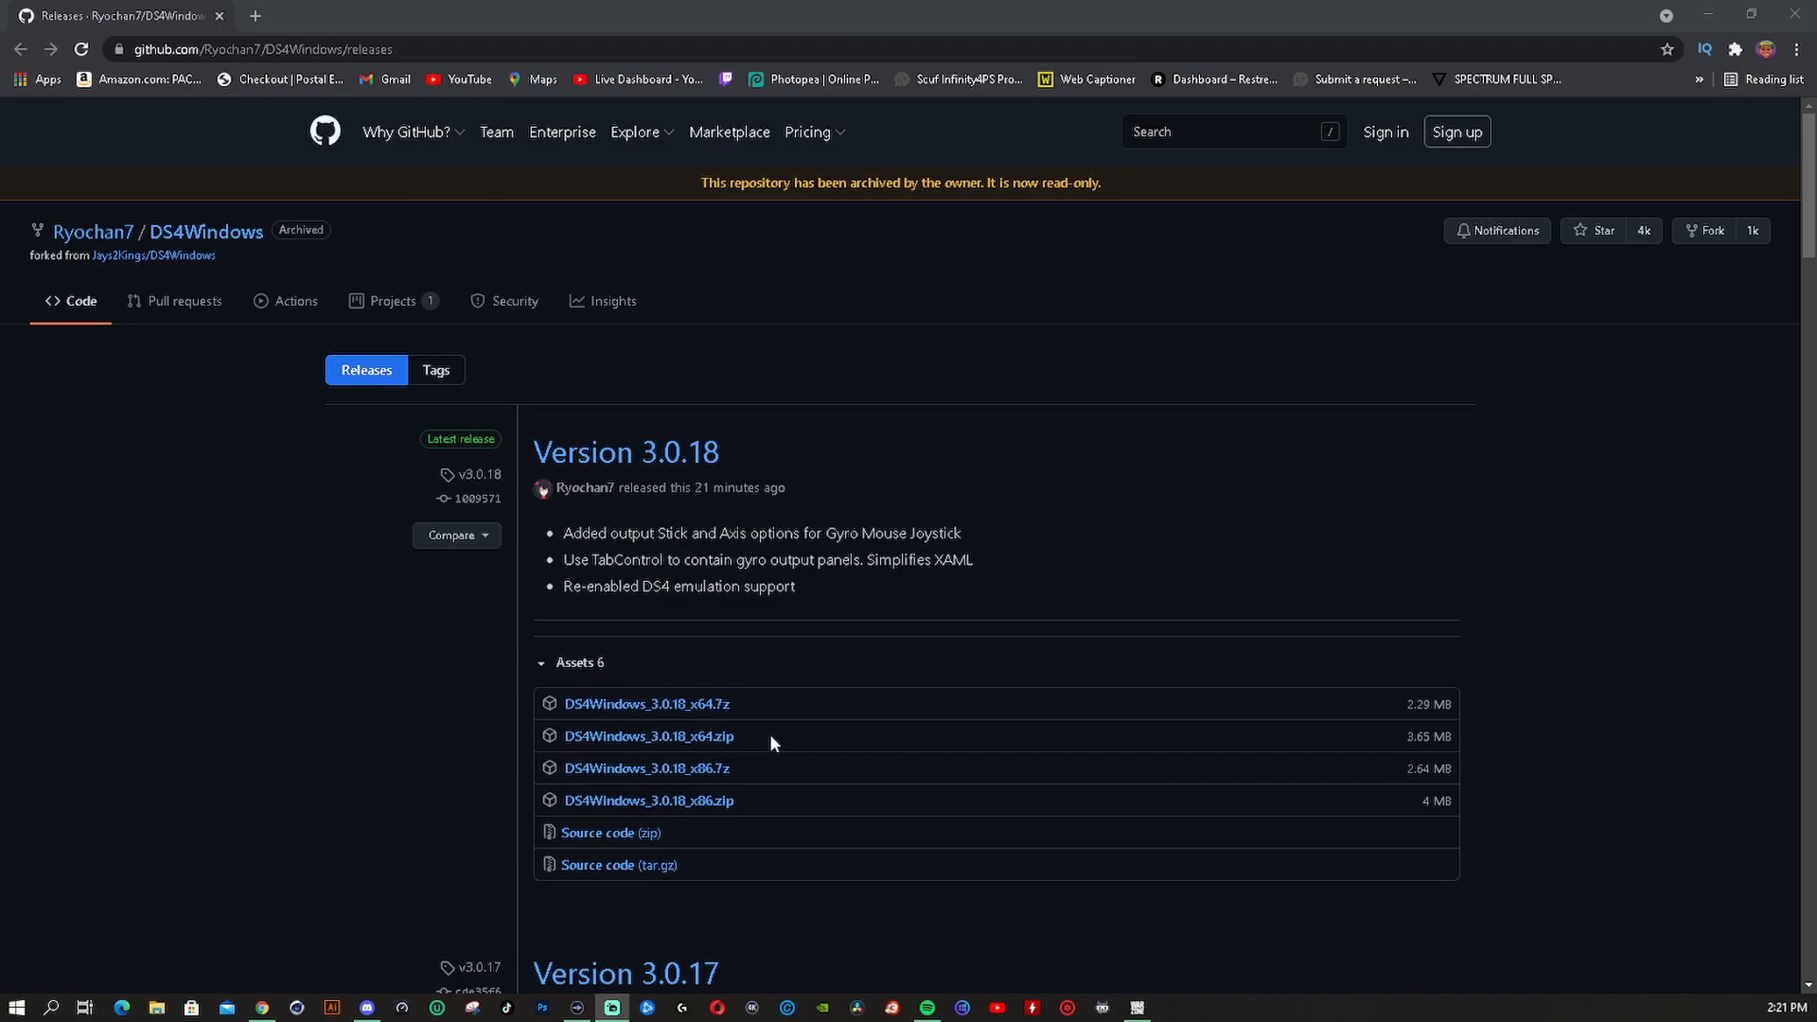
pyautogui.moveTo(437, 475)
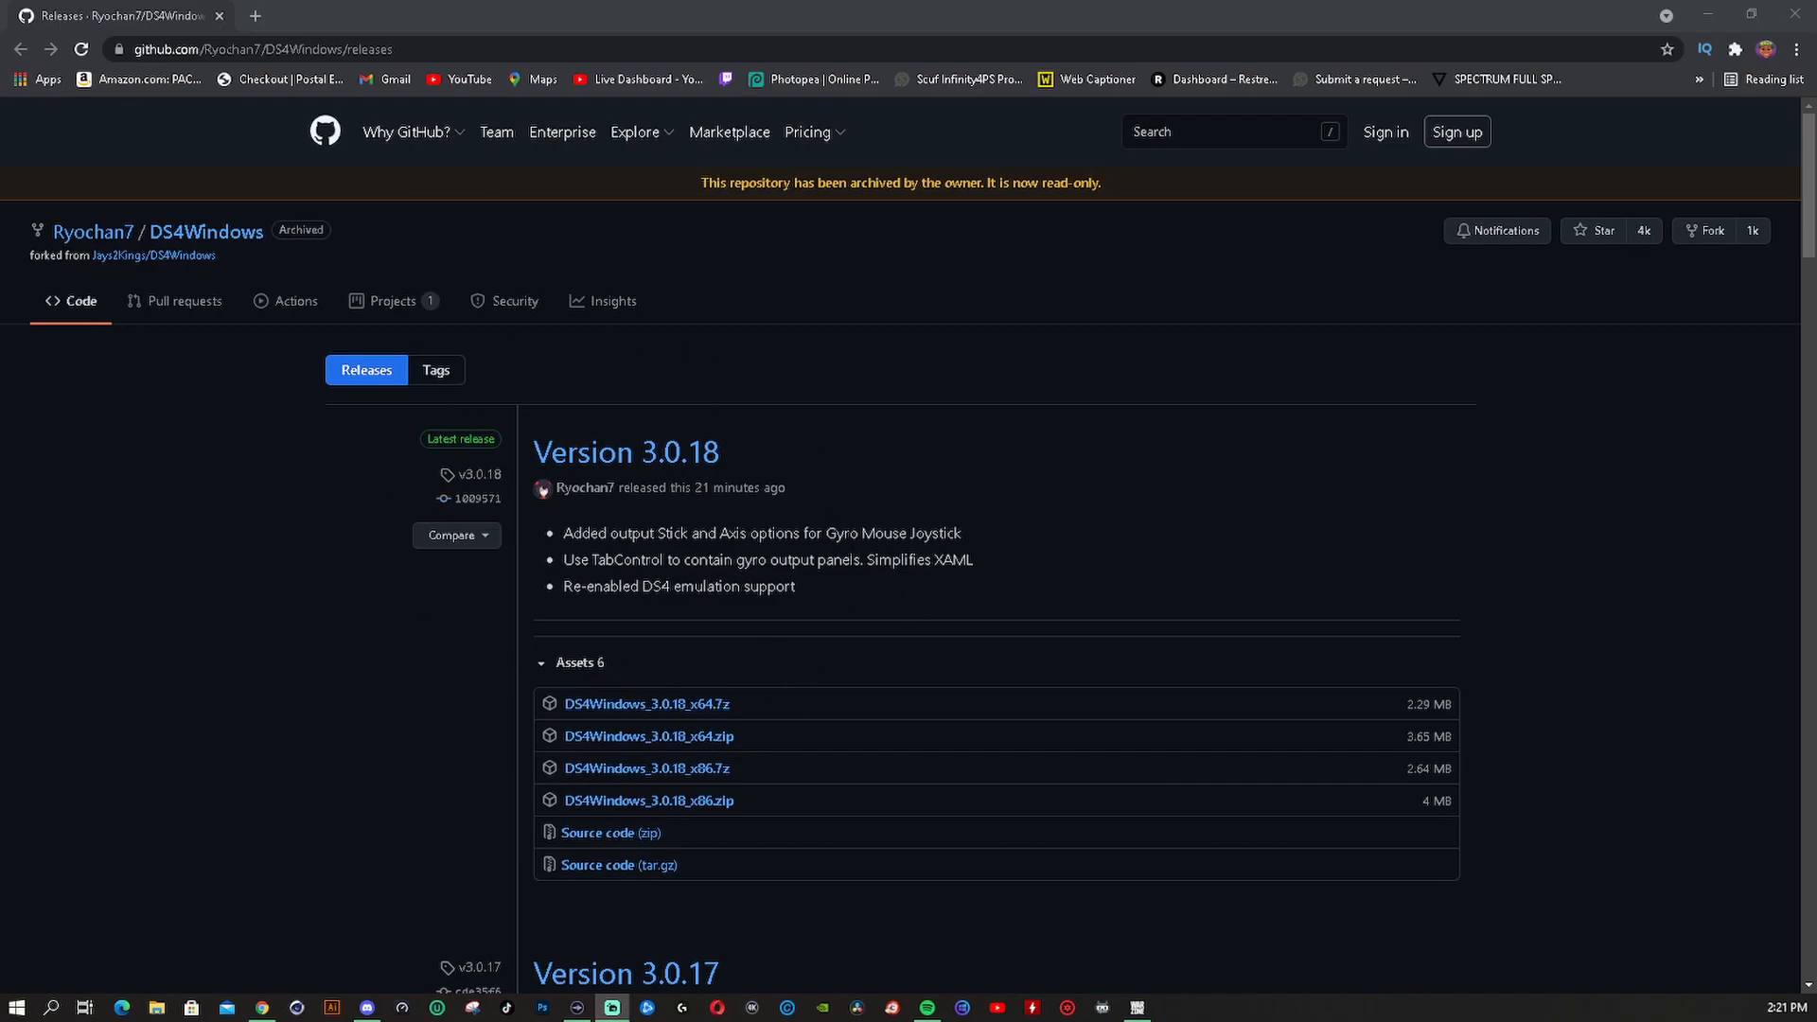
pyautogui.moveTo(689, 518)
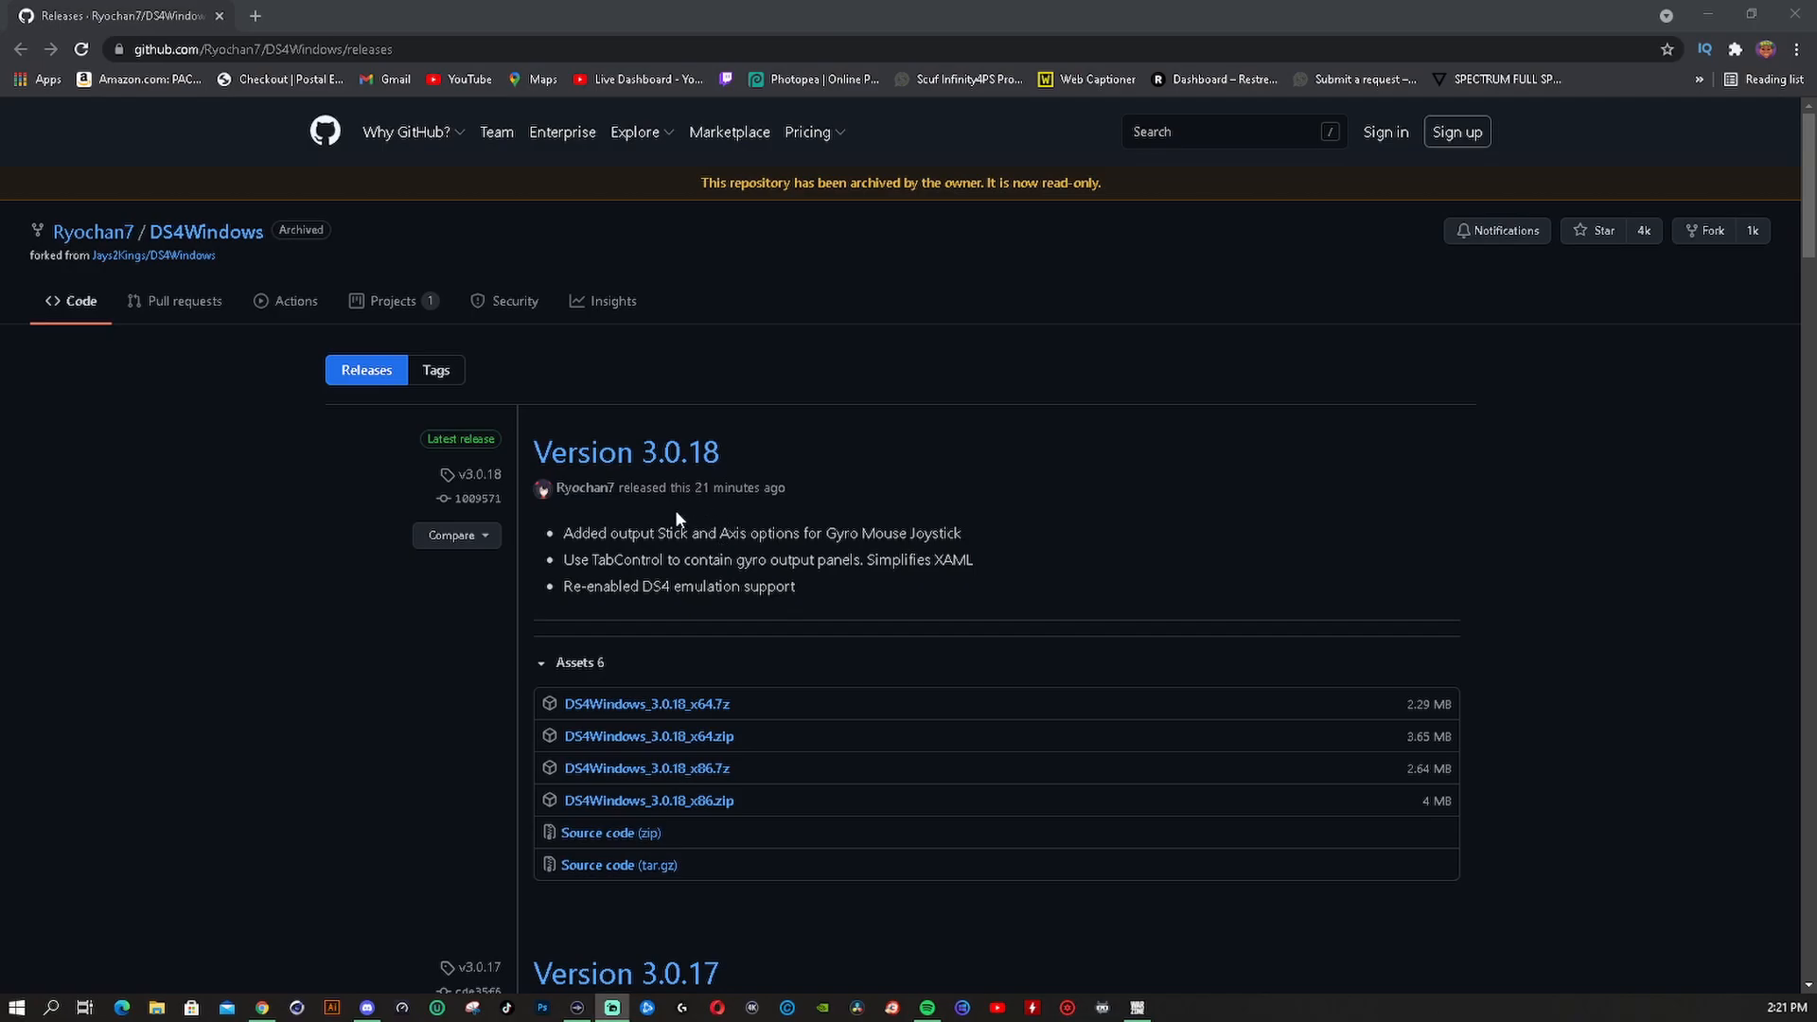
pyautogui.moveTo(721, 504)
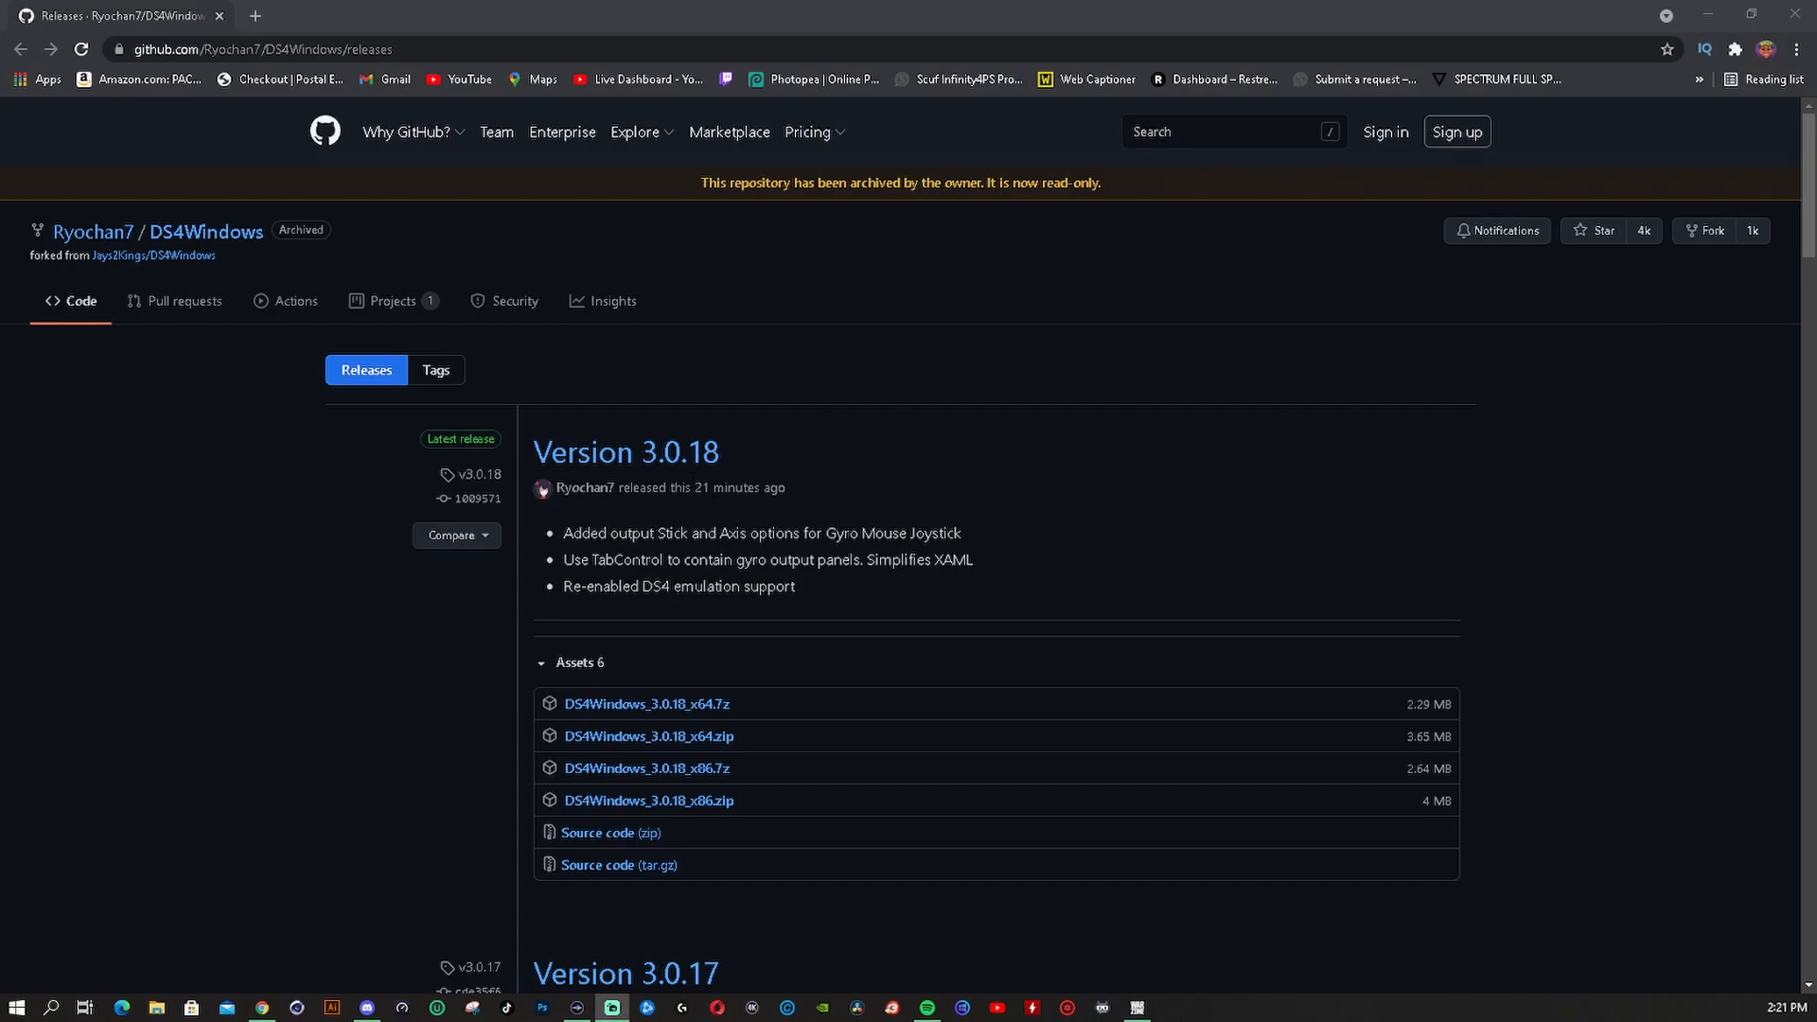
pyautogui.moveTo(717, 614)
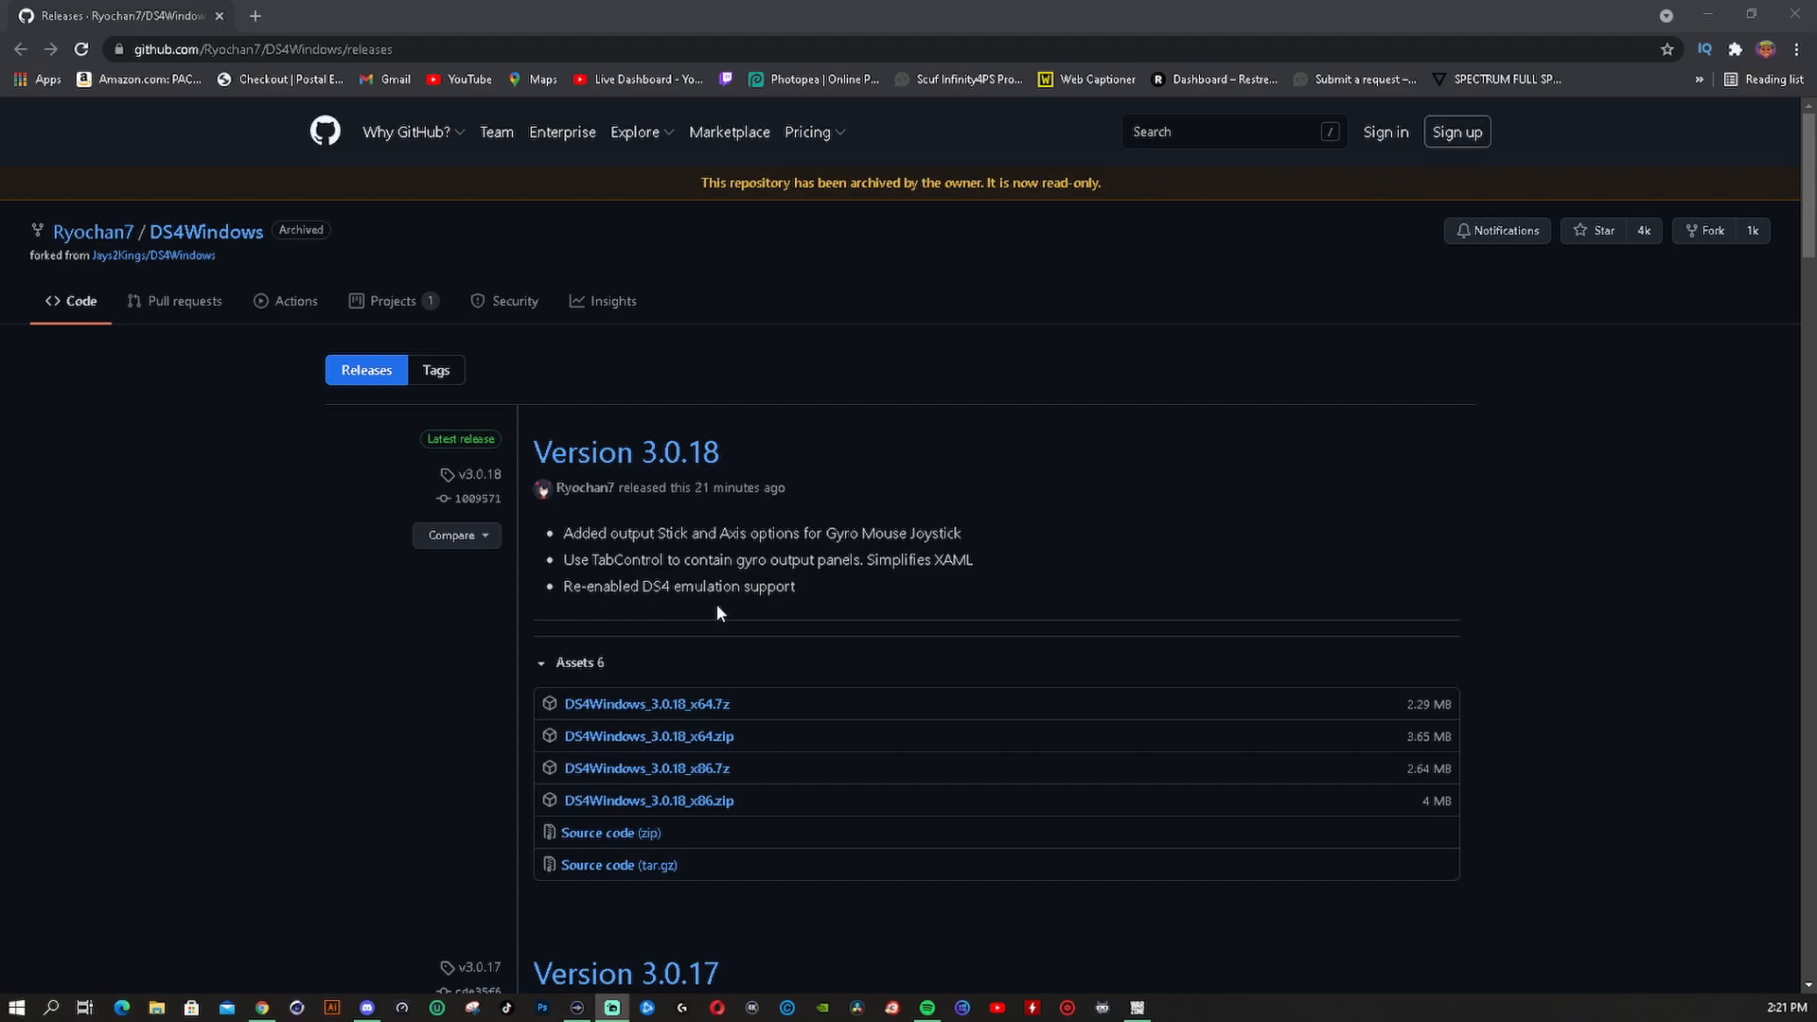
pyautogui.moveTo(720, 613)
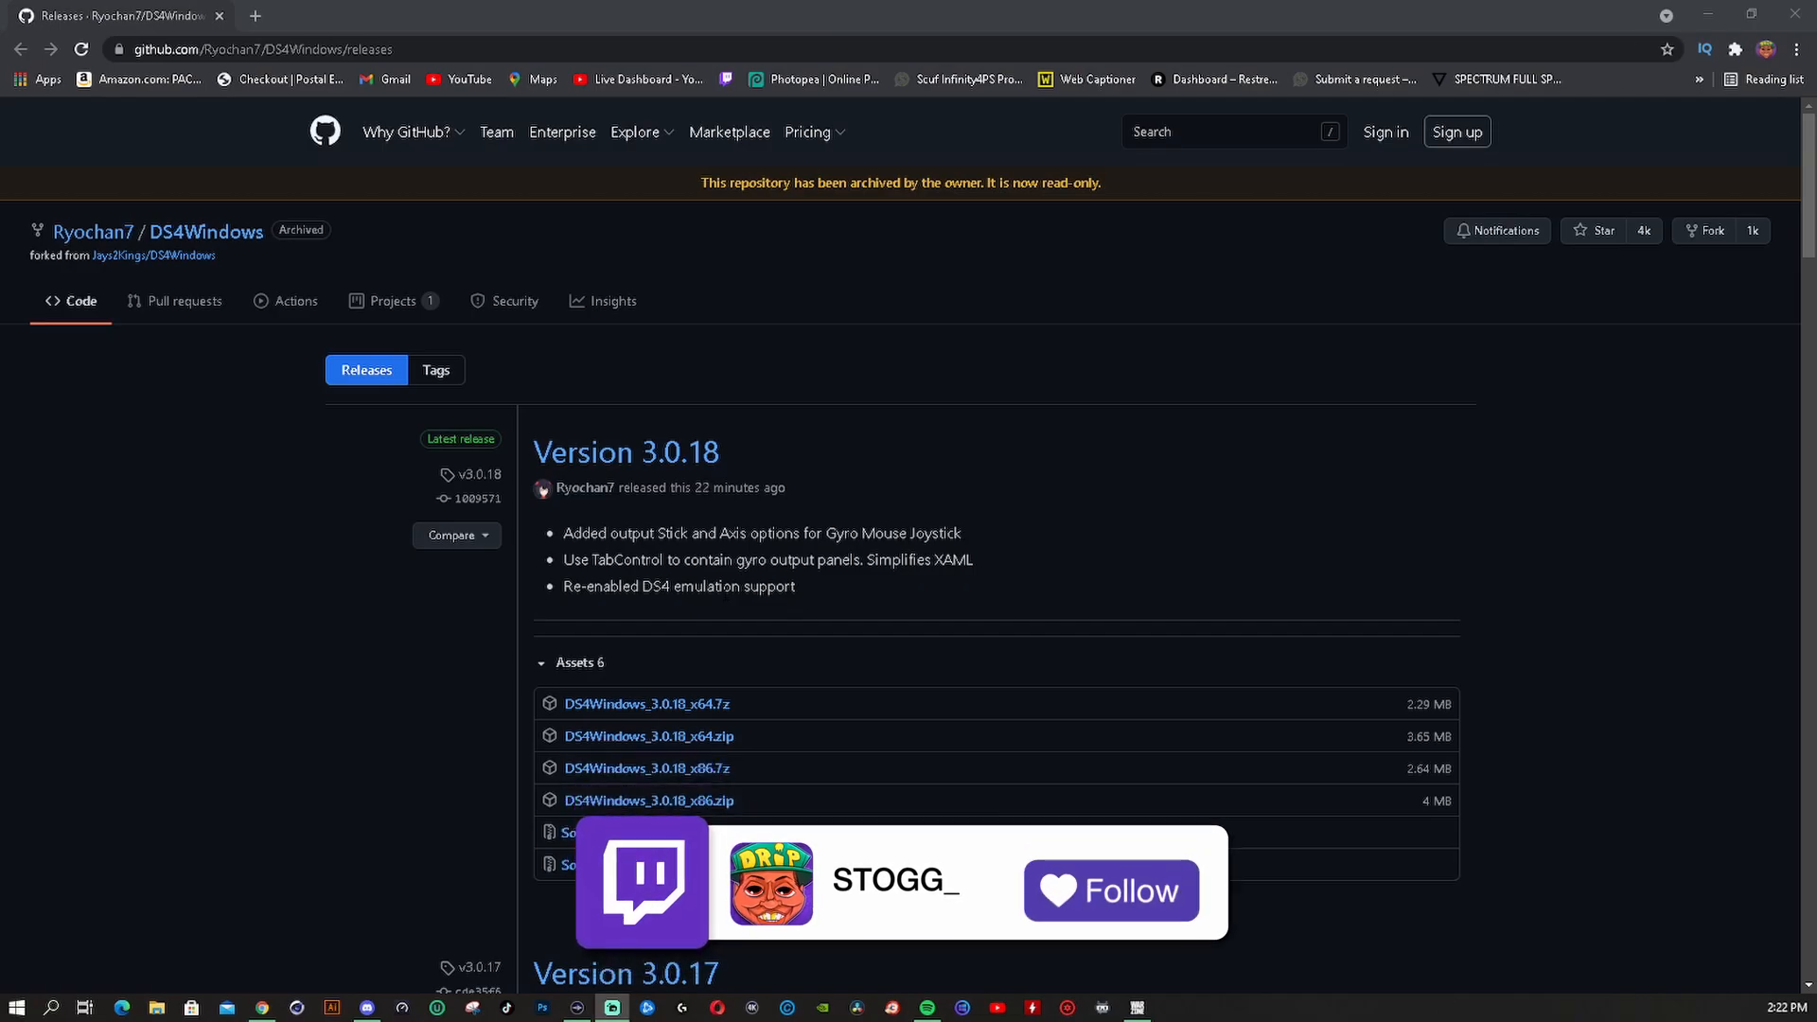
pyautogui.click(1107, 890)
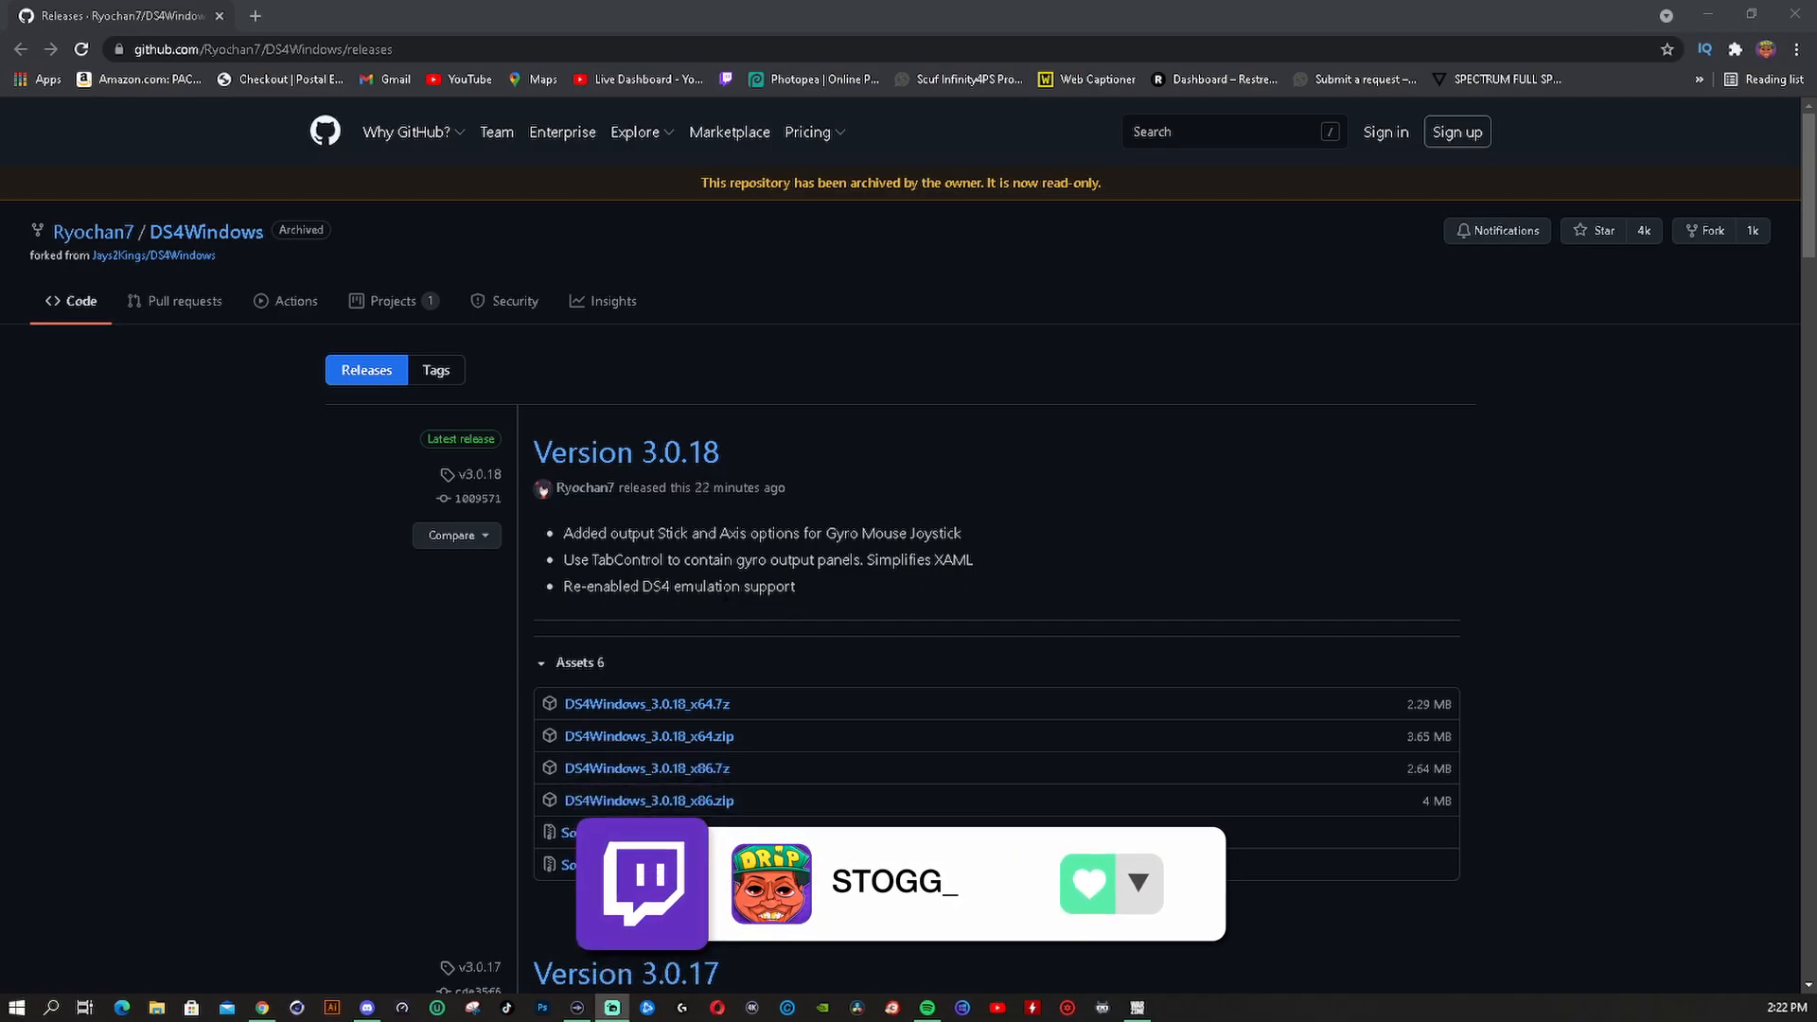